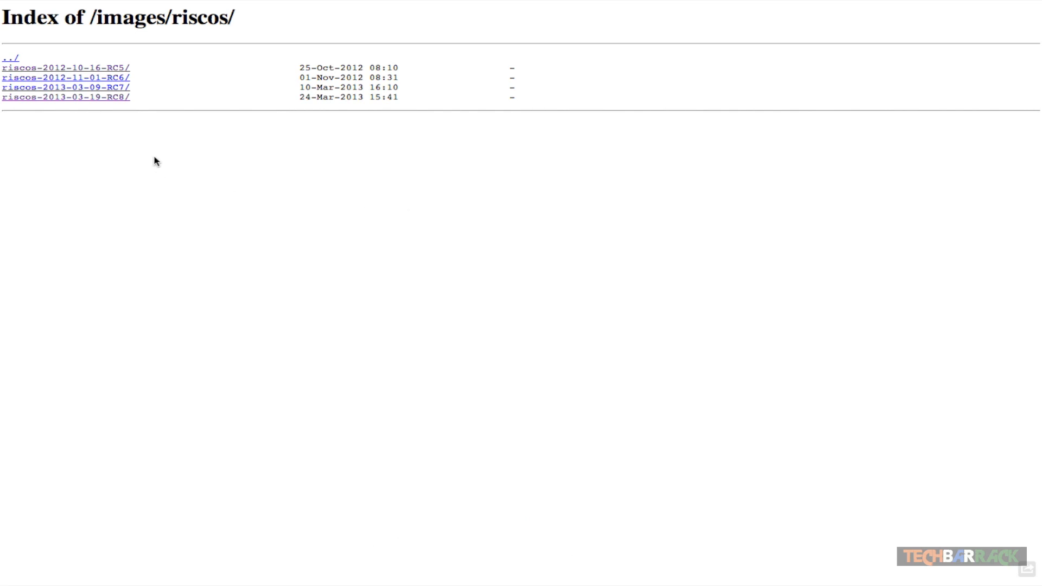
pyautogui.moveTo(142, 95)
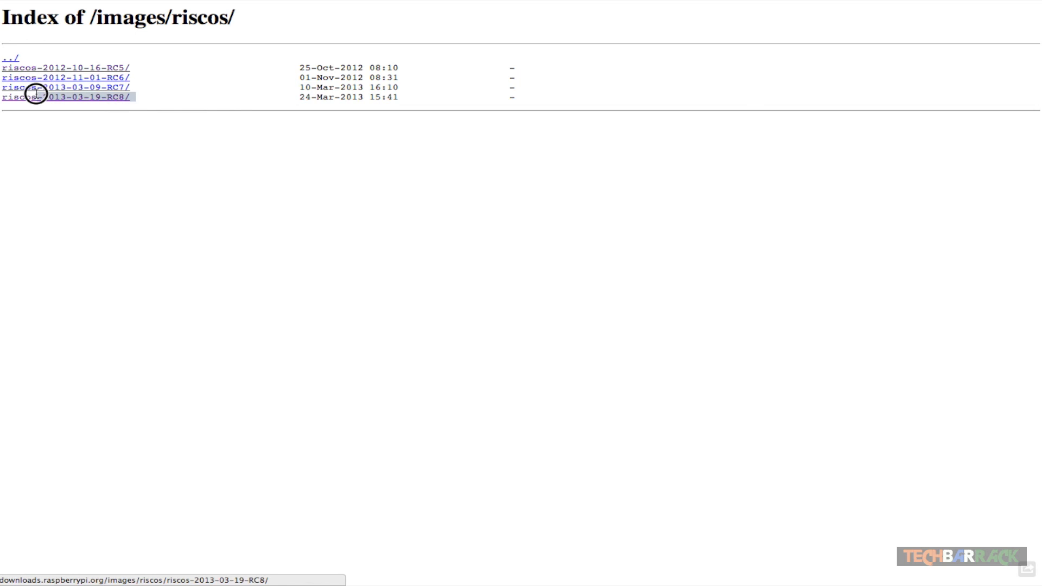
pyautogui.moveTo(303, 96)
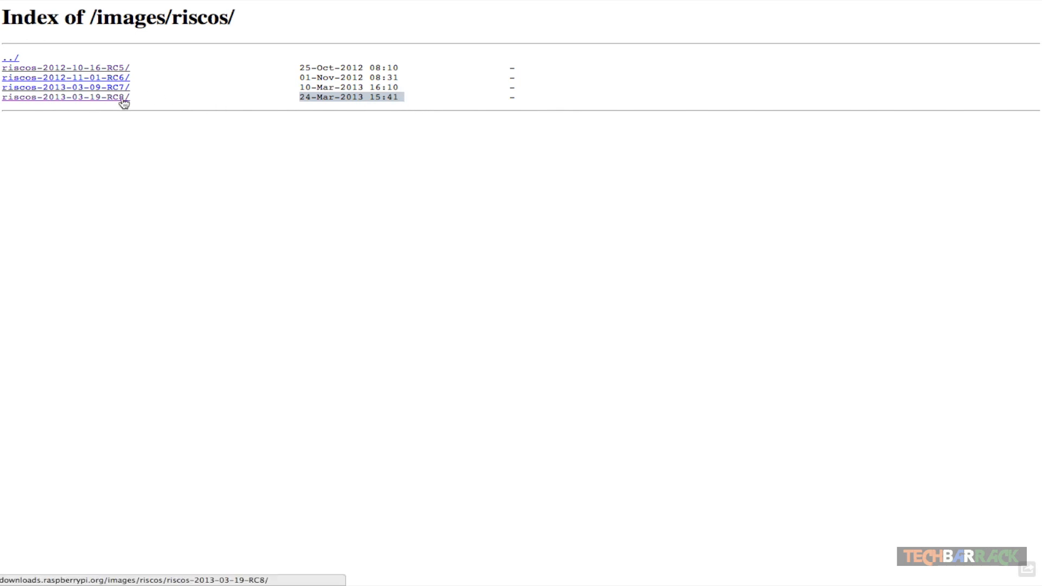
# - Open the riscos-2013-03-19-RC8 folder and request riscos-2013-03-19-RC8.zip
pyautogui.click(65, 97)
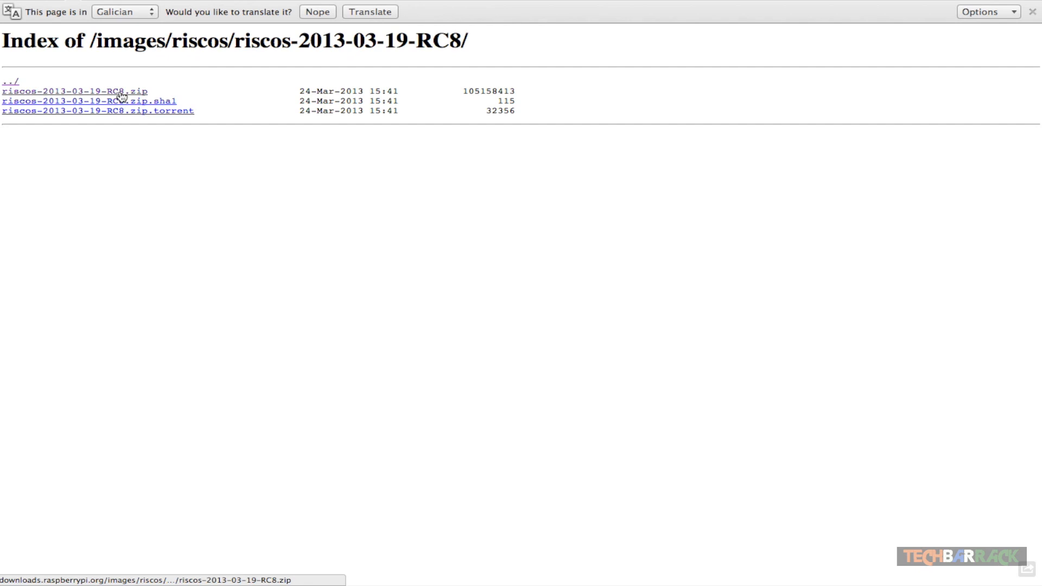
pyautogui.moveTo(157, 118)
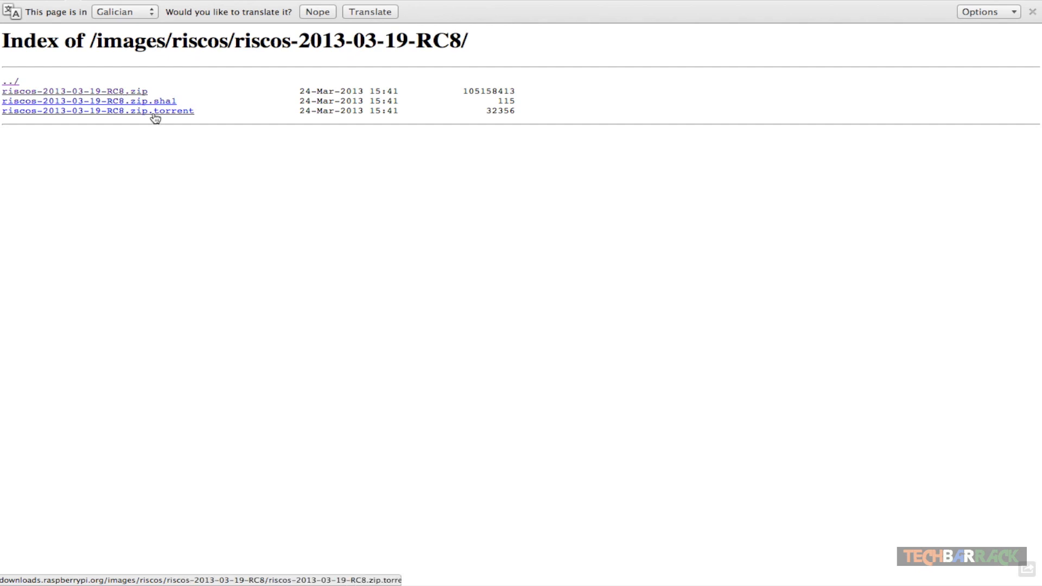
pyautogui.click(75, 91)
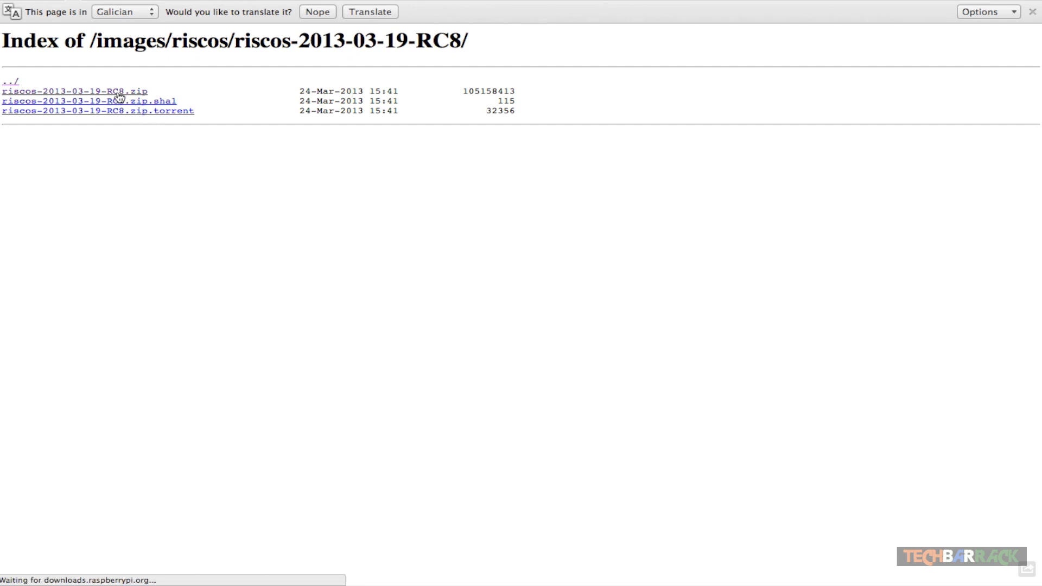
# - Start the riscos-2013-03-19-RC8.zip download (100.29 MiB) from the downloads page
pyautogui.click(75, 91)
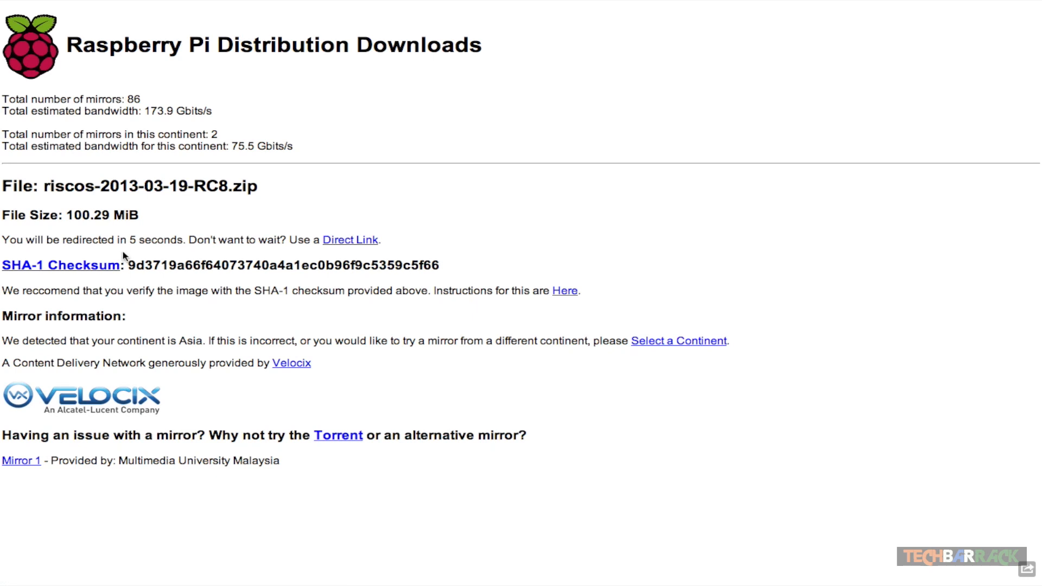
pyautogui.moveTo(271, 157)
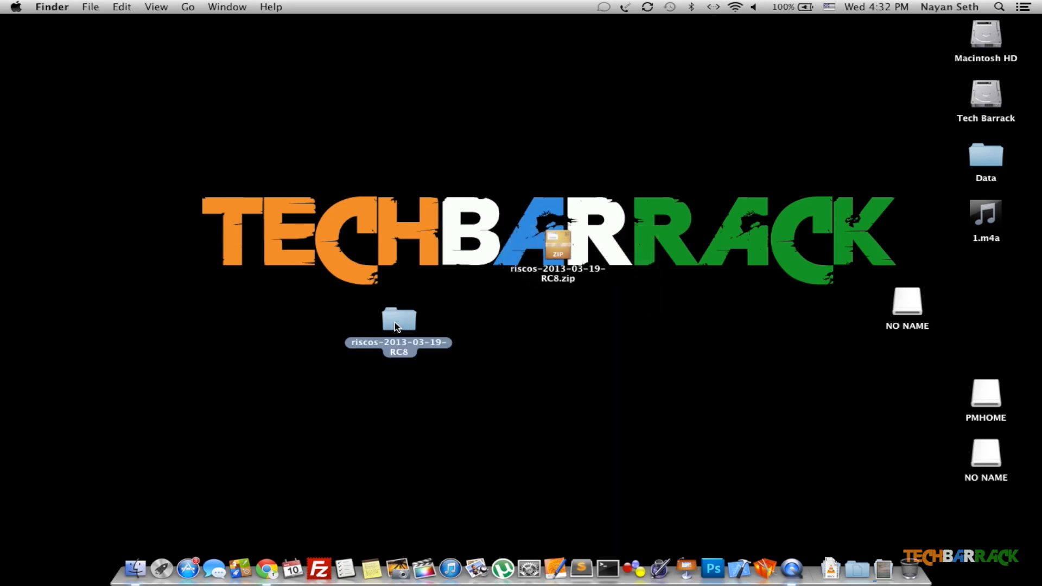
# - Open the extracted RC8 folder and preview the 1.97 GB ro519-rc8-1876M.img image
pyautogui.doubleClick(398, 319)
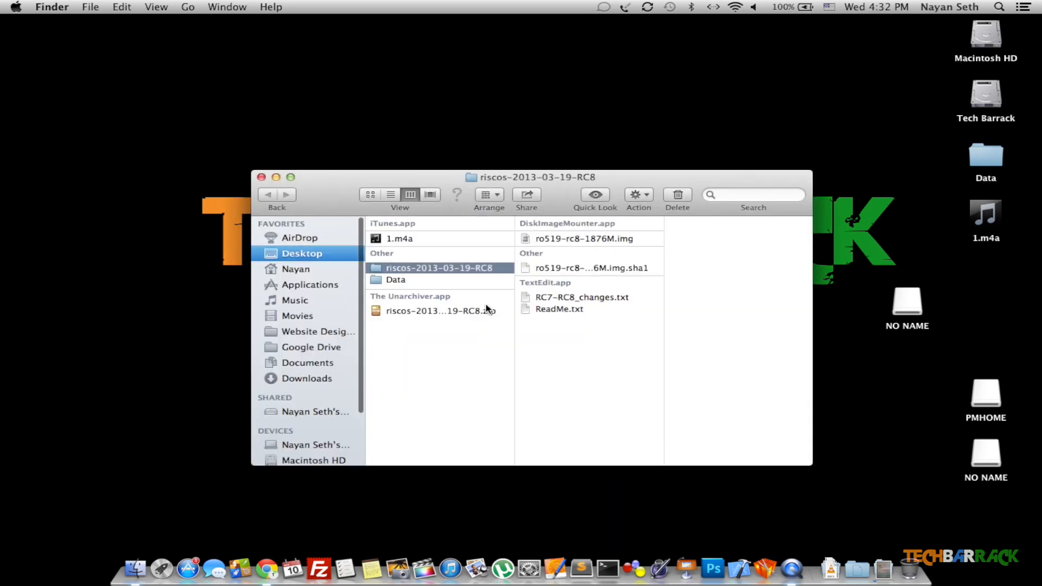
pyautogui.click(583, 239)
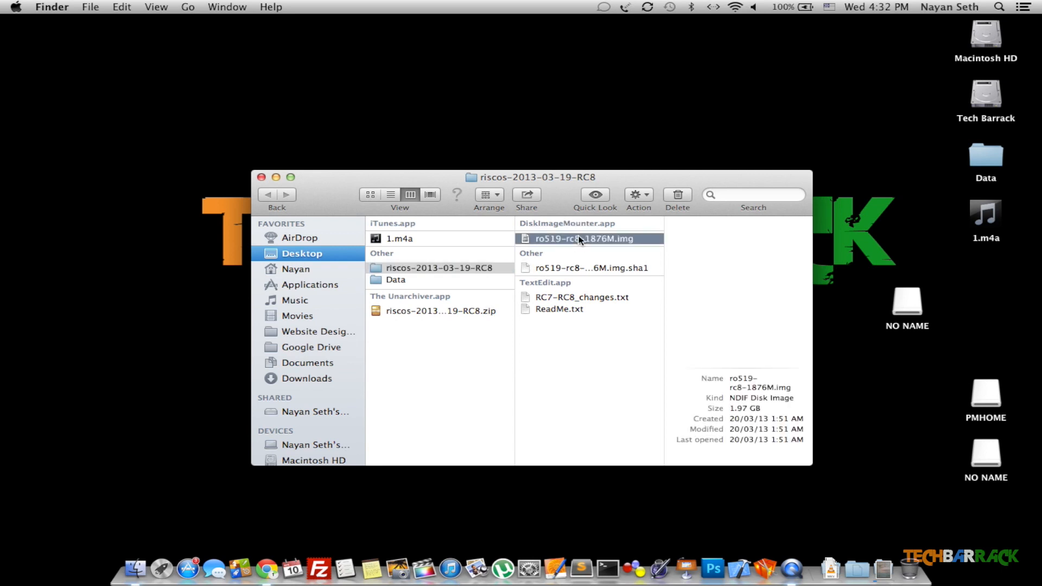